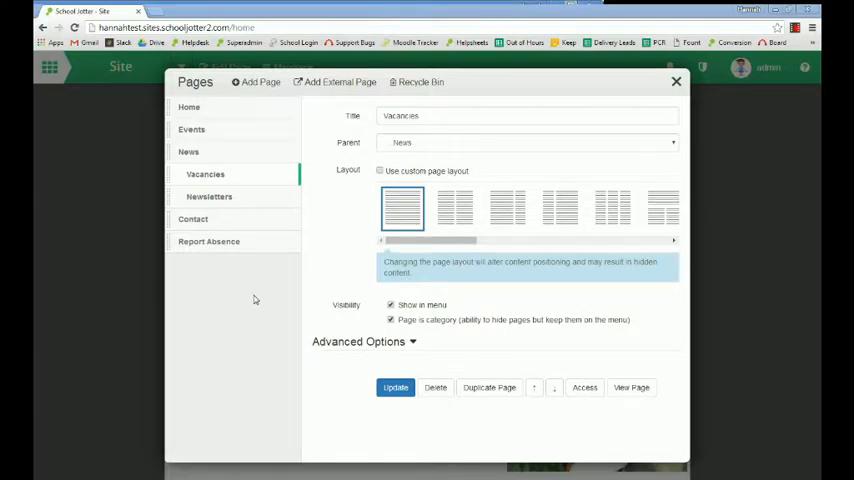
mouse_move(242, 322)
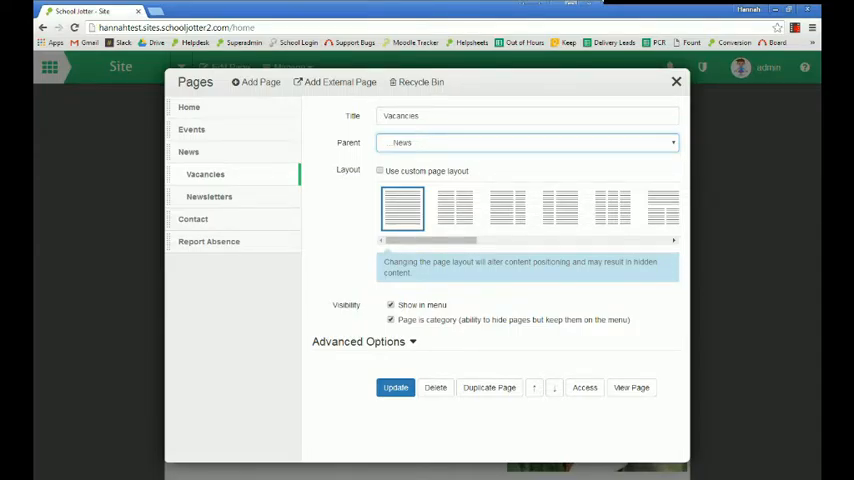
Set Vacancies' parent to Contact, save with Update, and close the pages manager.
left_click(524, 142)
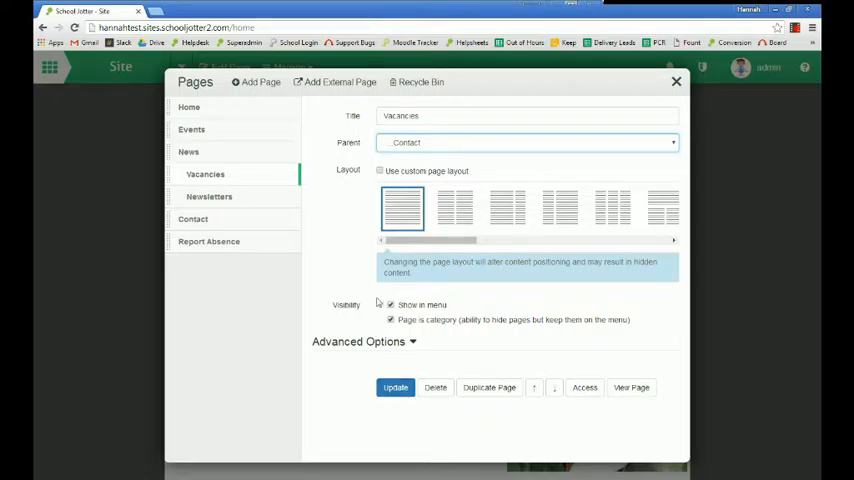
left_click(396, 388)
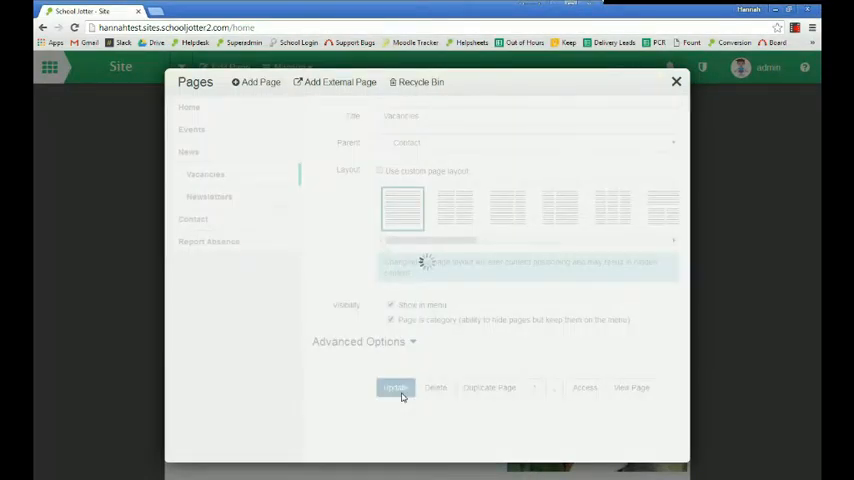
left_click(394, 388)
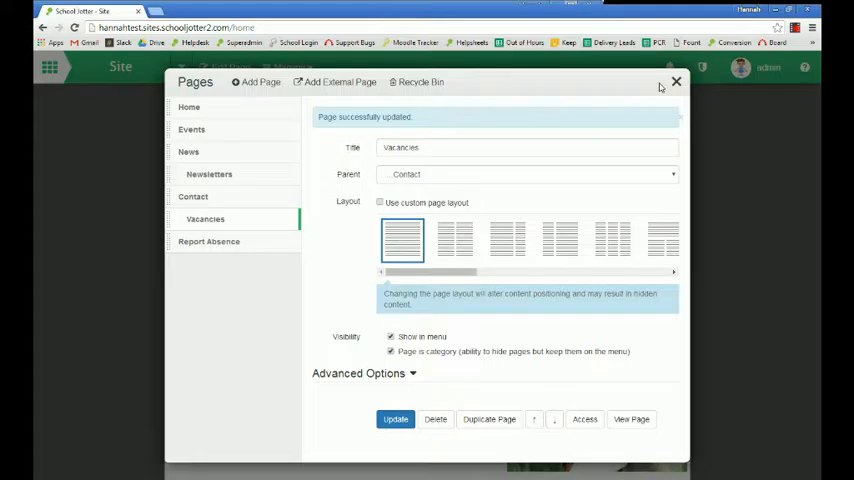
left_click(676, 82)
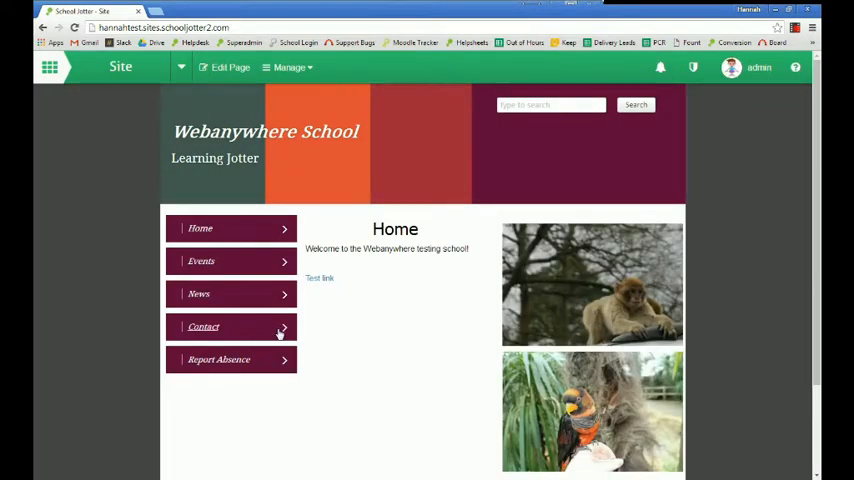
View the Contact page to confirm Vacancies sits beneath it, then reach the Manage menu.
left_click(204, 326)
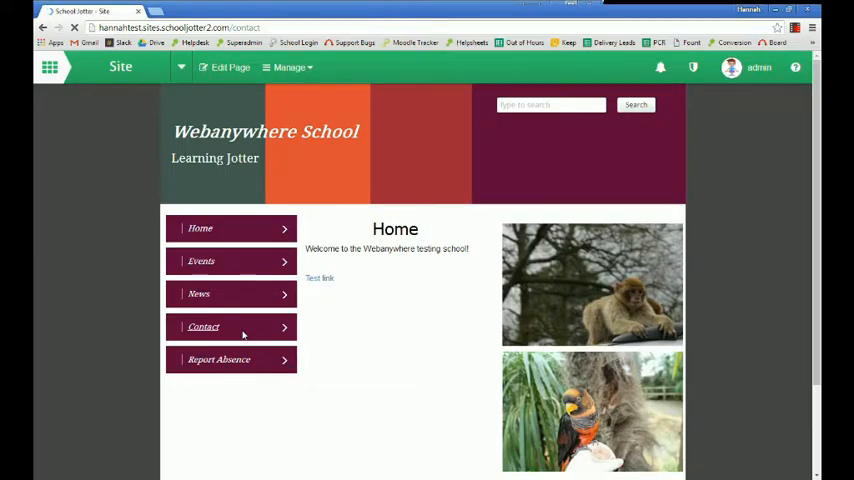
left_click(204, 326)
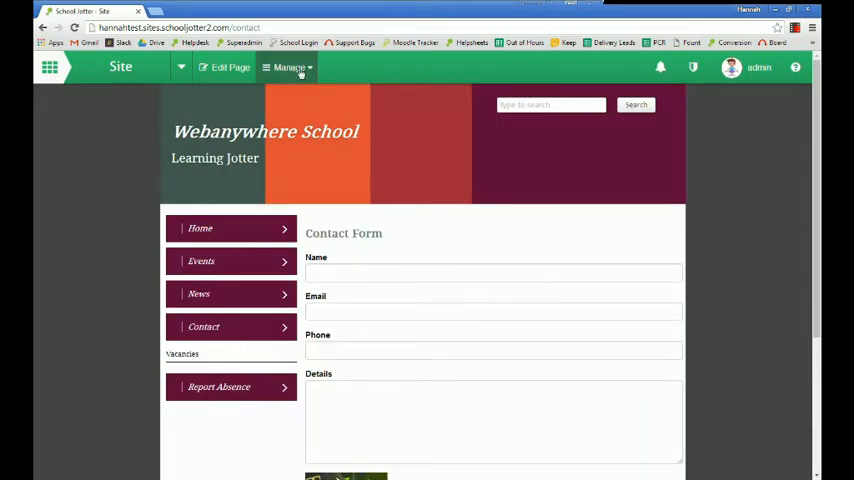
left_click(288, 68)
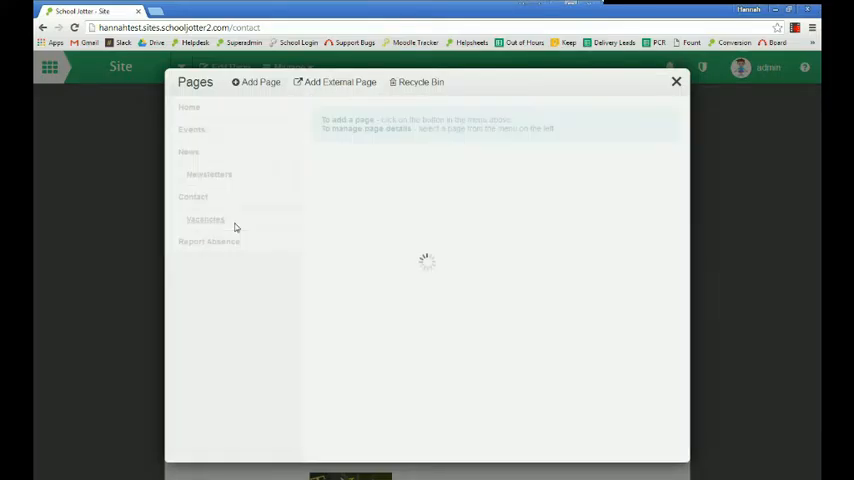
Reopen Pages and select Vacancies in the page tree to show its settings.
left_click(204, 220)
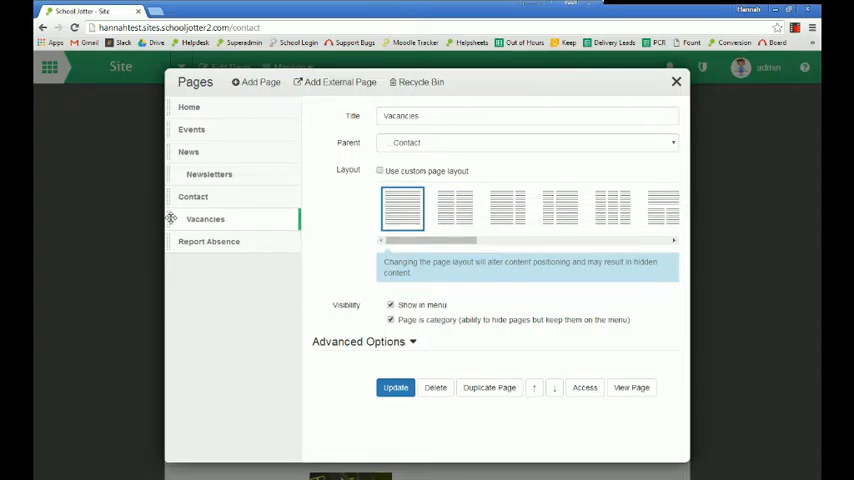
mouse_move(188, 204)
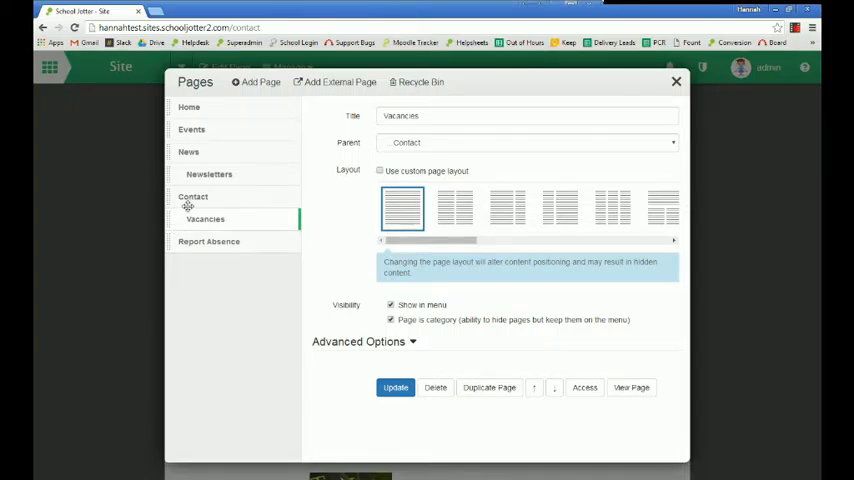
left_click(396, 388)
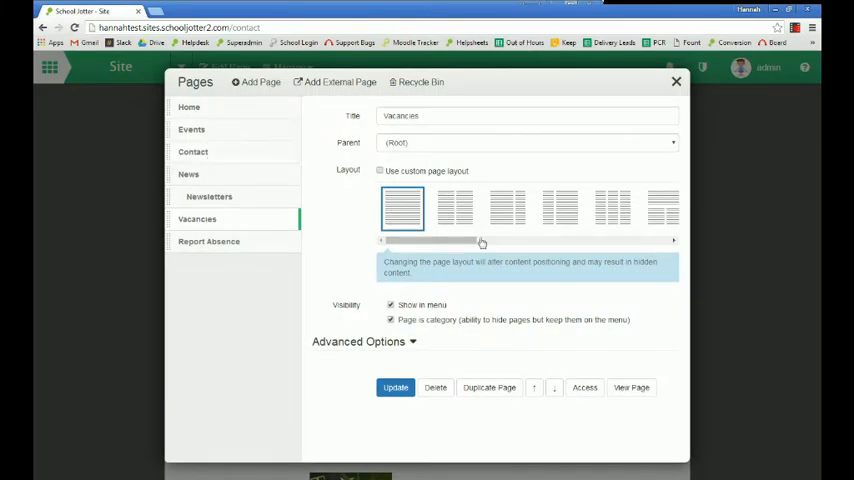
mouse_move(518, 308)
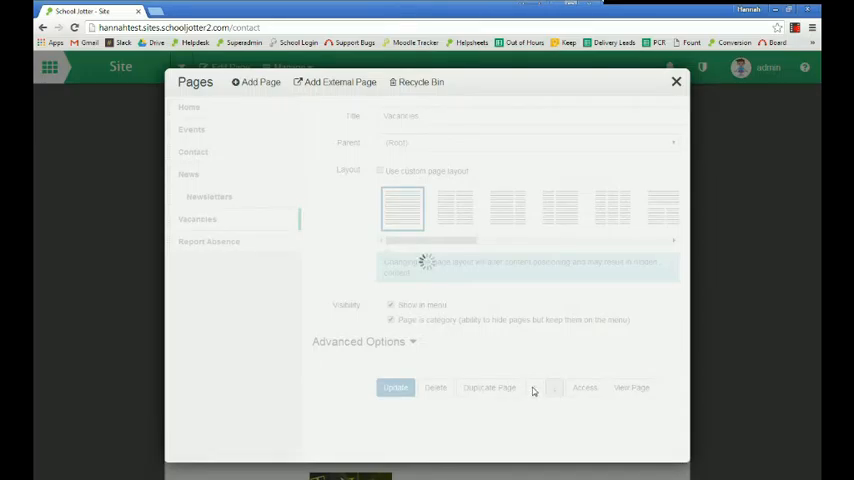
Make Vacancies a root page and reposition it after Report Absence in the menu.
left_click(396, 388)
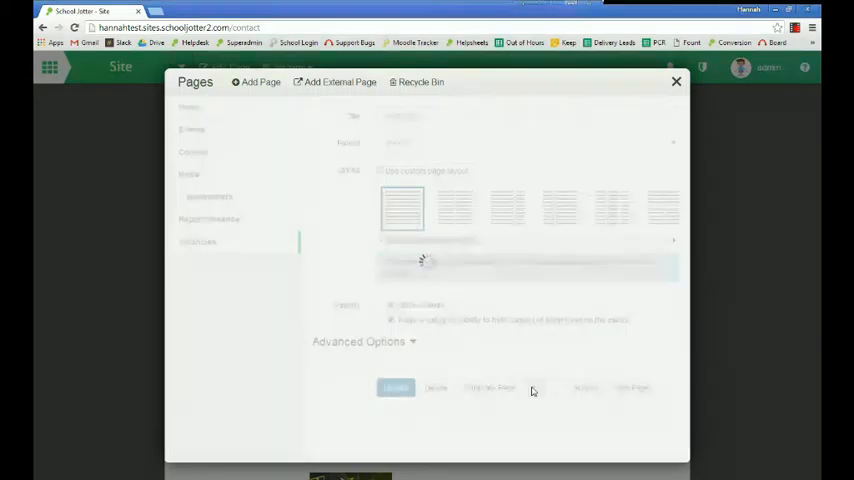